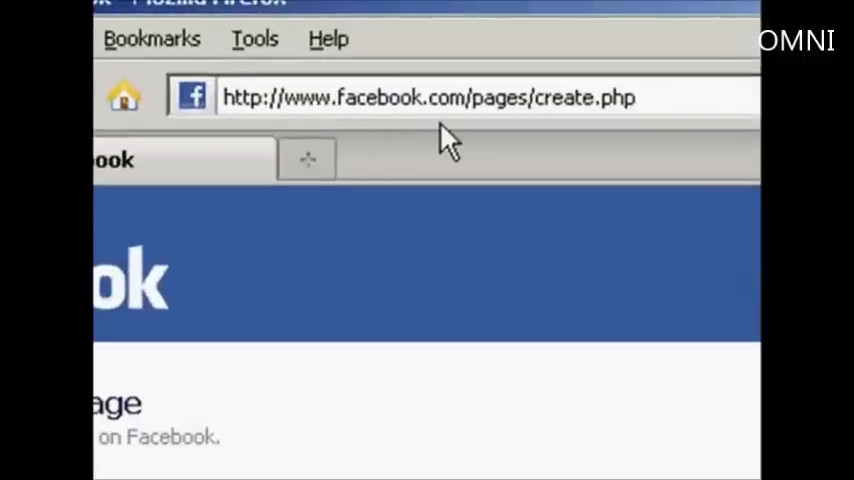
{"action": "mouse_move", "coordinate": [500, 140]}
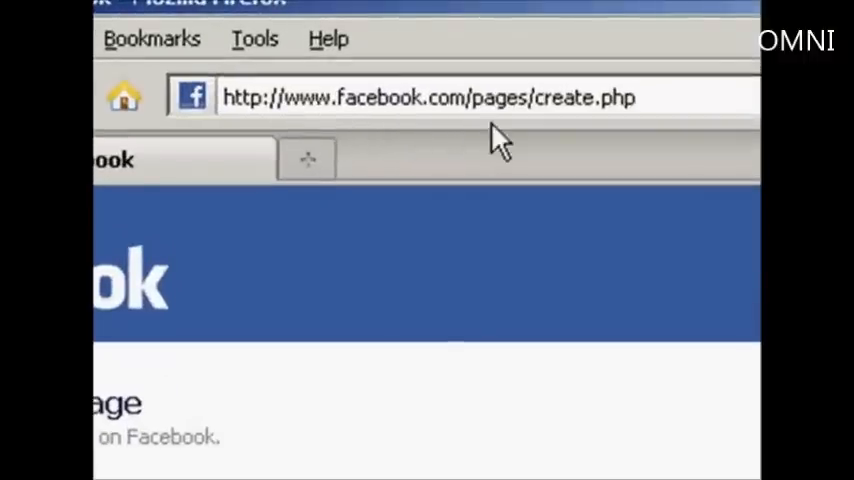
{"action": "mouse_move", "coordinate": [575, 140]}
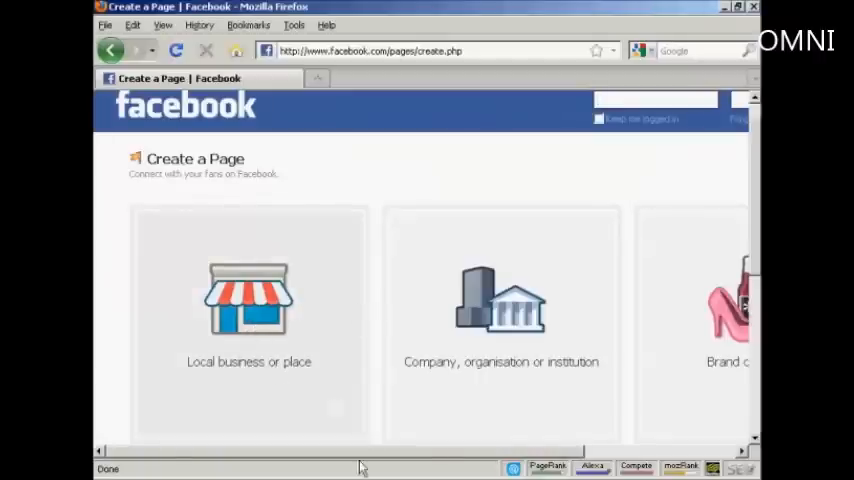
Create a local place page categorised Community/Government for Yarrowford Village Hall and accept the Pages terms.
{"action": "scroll", "scroll_direction": "right", "scroll_amount": 3}
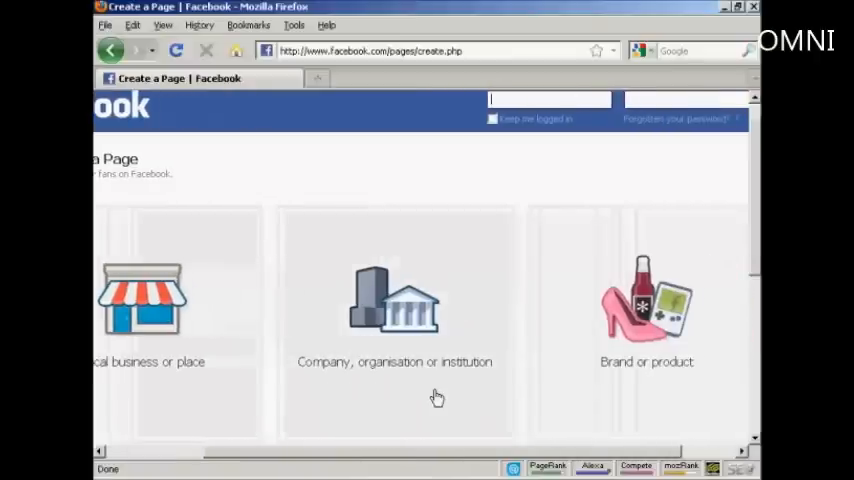
{"action": "mouse_move", "coordinate": [445, 445]}
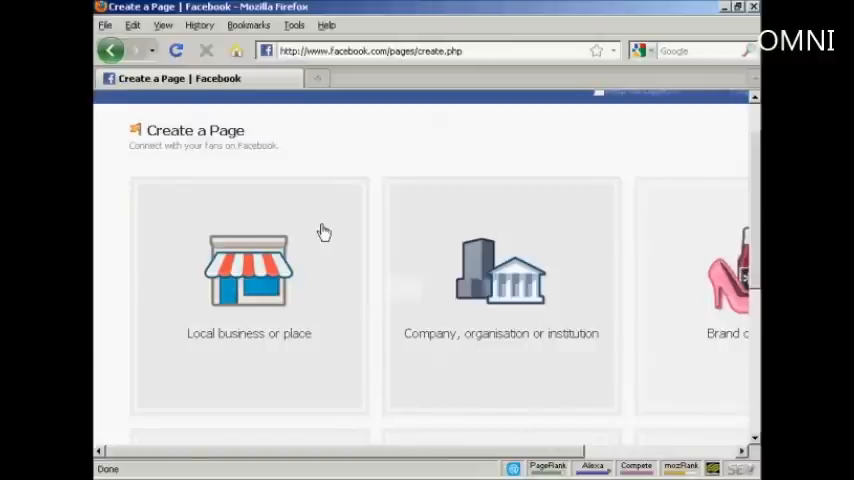
{"action": "left_click", "coordinate": [249, 270]}
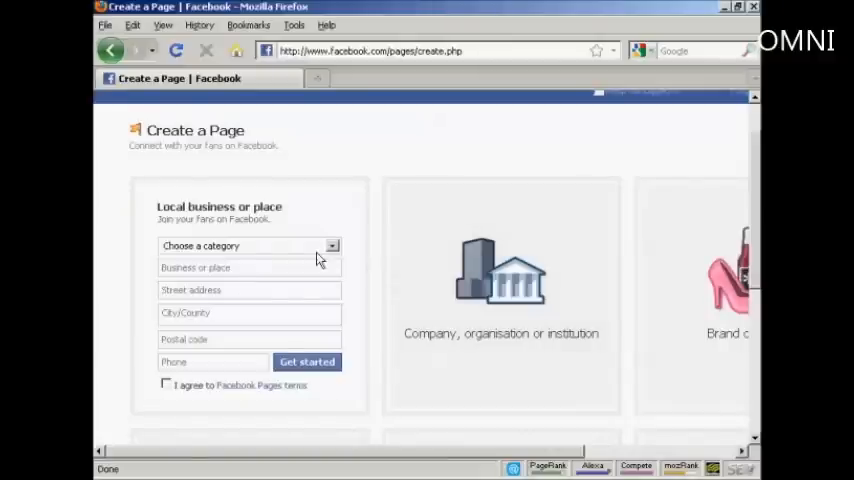
{"action": "left_click", "coordinate": [248, 245]}
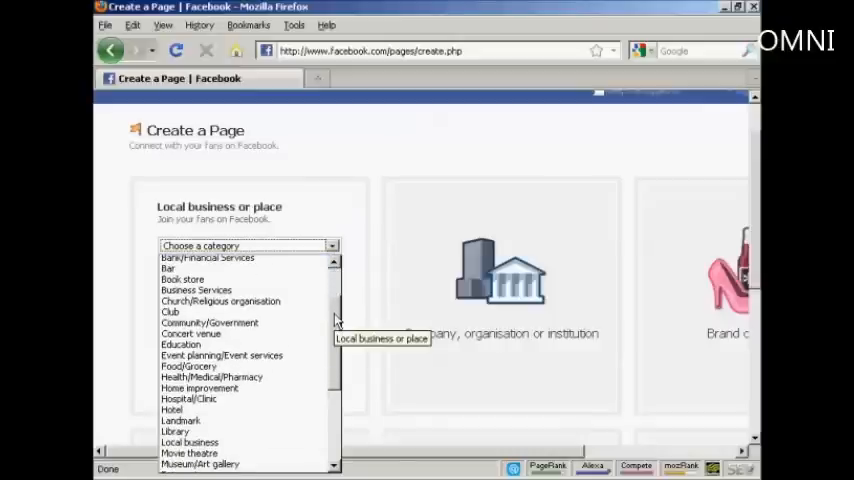
{"action": "scroll", "scroll_direction": "down", "scroll_amount": 3}
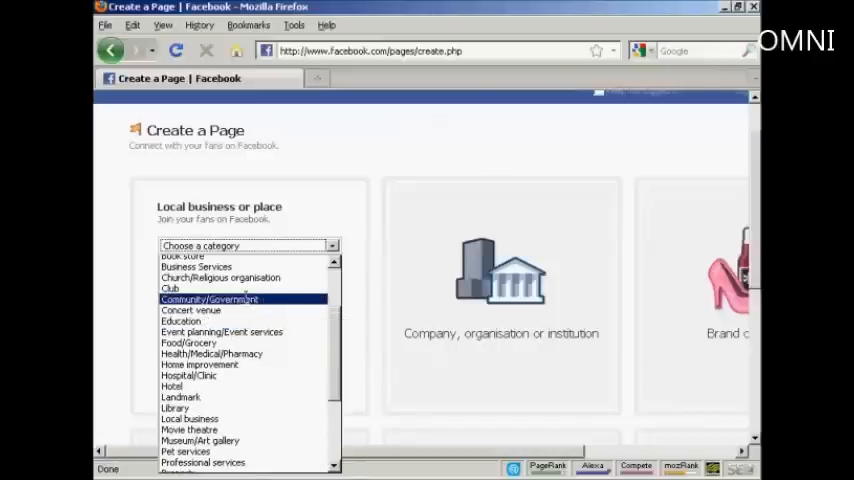
{"action": "left_click", "coordinate": [210, 299]}
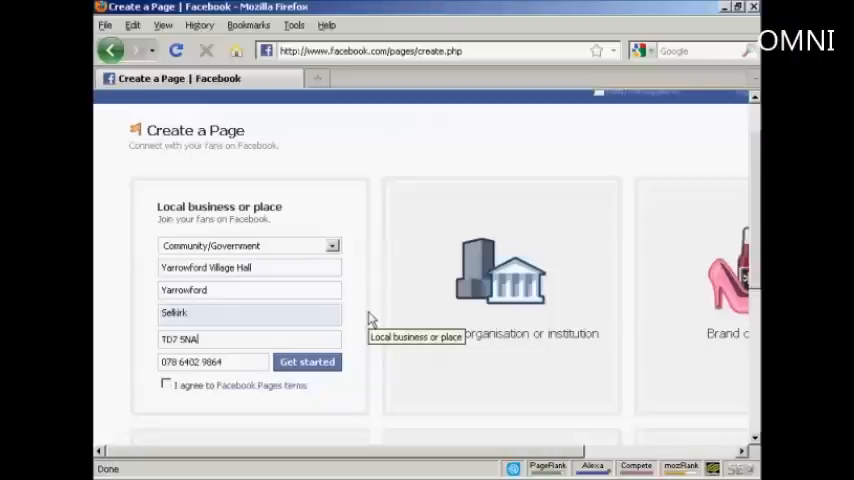
{"action": "left_click", "coordinate": [166, 385]}
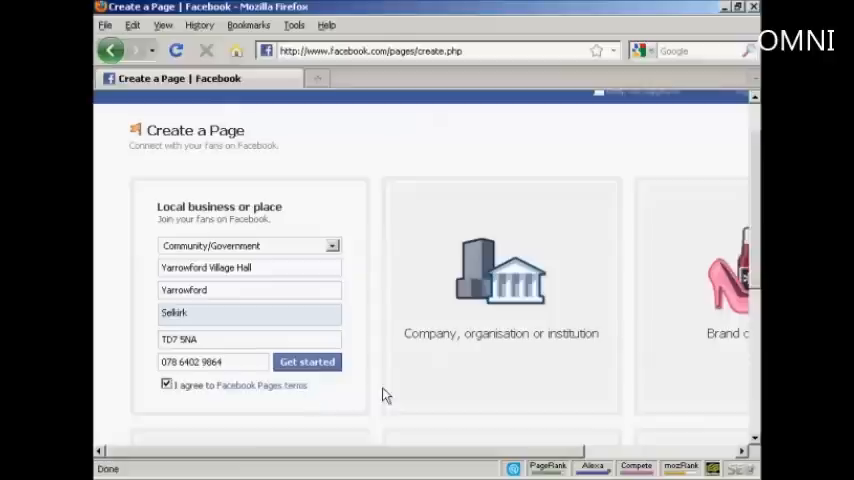
Submit the page details and answer the security check with 'inland Chiliaftd'.
{"action": "left_click", "coordinate": [307, 362]}
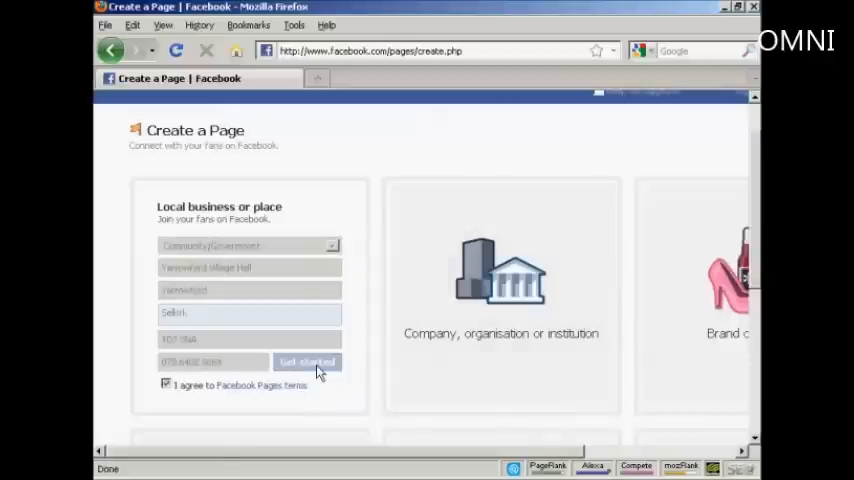
{"action": "left_click", "coordinate": [307, 362]}
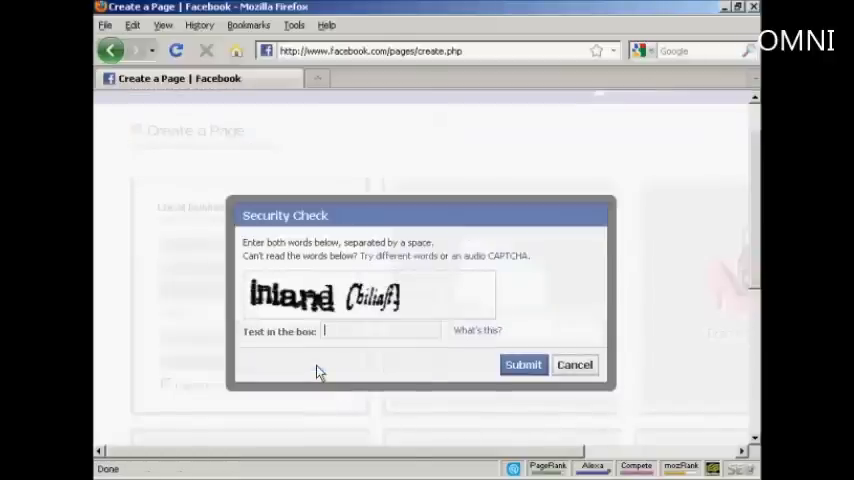
{"action": "type", "text": "inland Chiliaftd"}
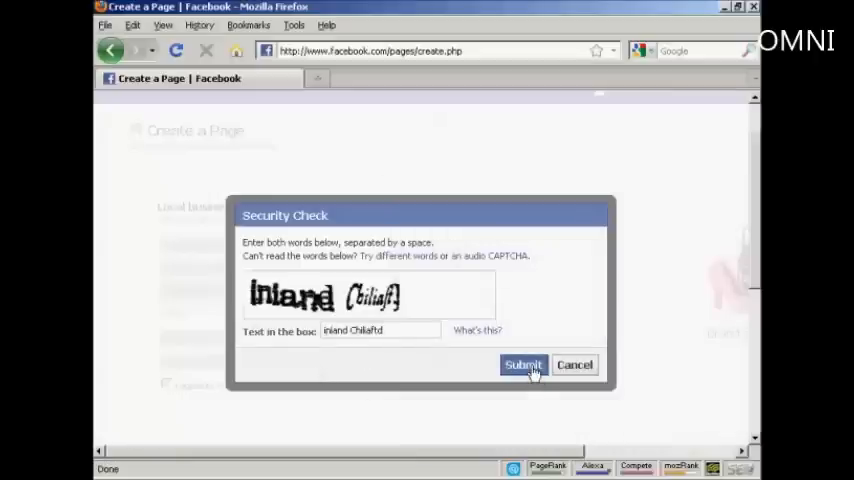
{"action": "left_click", "coordinate": [523, 364]}
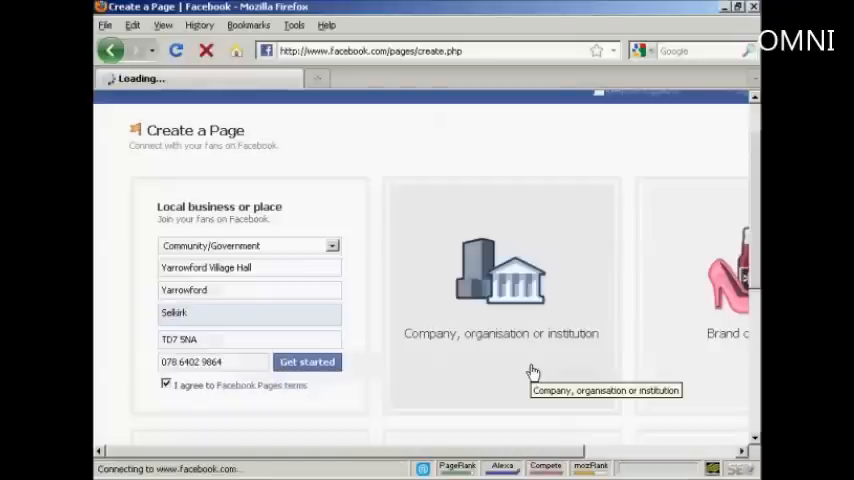
{"action": "left_click", "coordinate": [307, 361]}
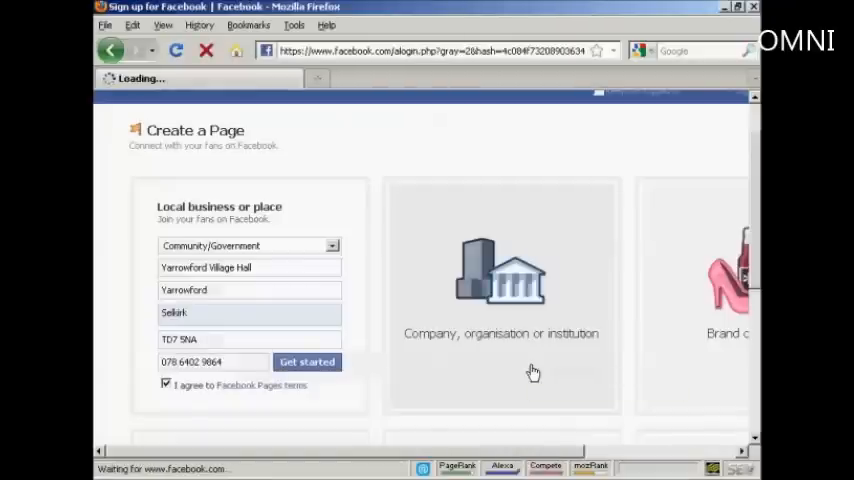
Choose to create a new Facebook account, agree to the Terms of Use, and submit the registration.
{"action": "left_click", "coordinate": [307, 362]}
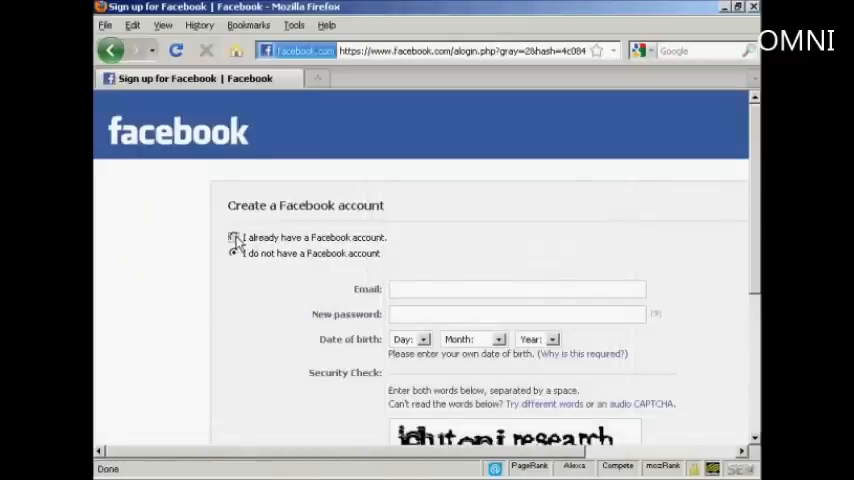
{"action": "left_click", "coordinate": [233, 237]}
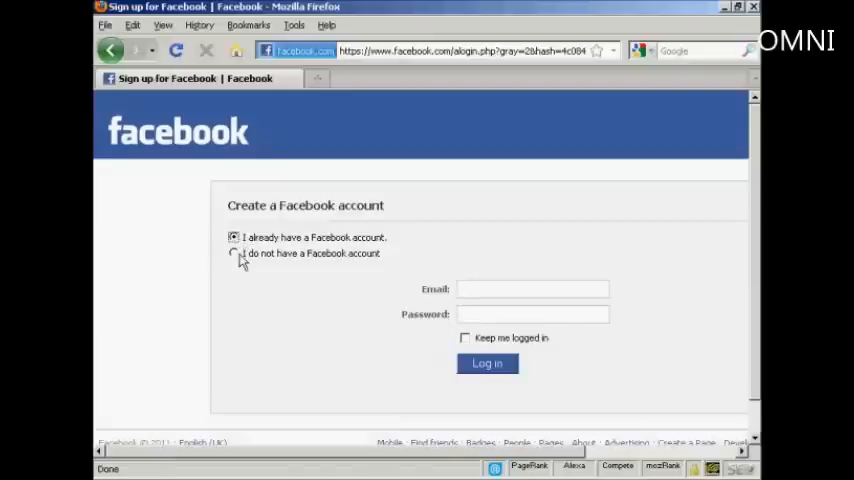
{"action": "left_click", "coordinate": [234, 253]}
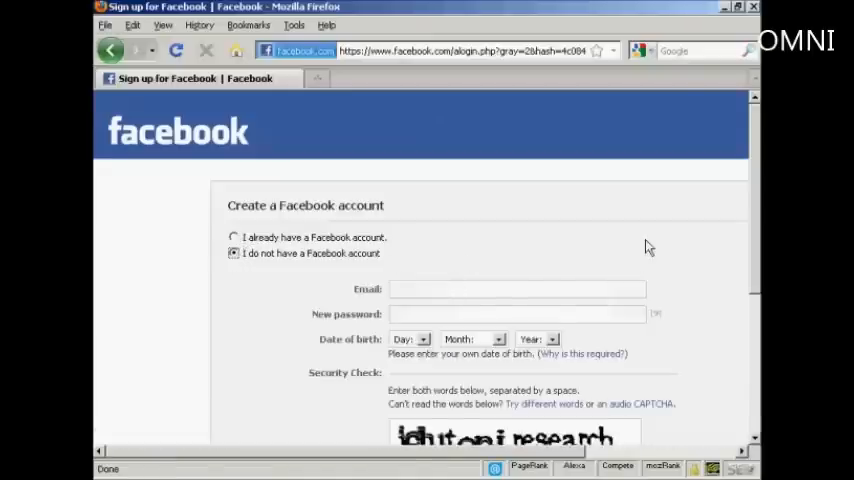
{"action": "scroll", "scroll_direction": "down", "scroll_amount": 3}
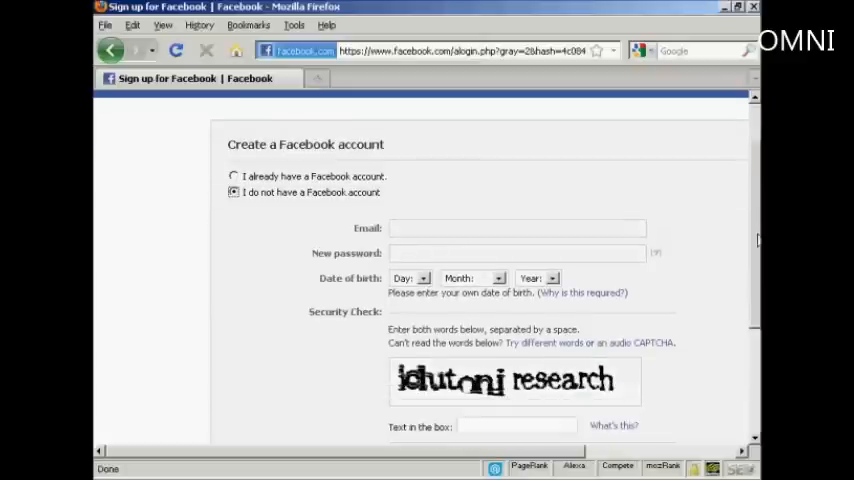
{"action": "scroll", "scroll_direction": "down", "scroll_amount": 3}
{"action": "type", "text": "Ranifir Socrat"}
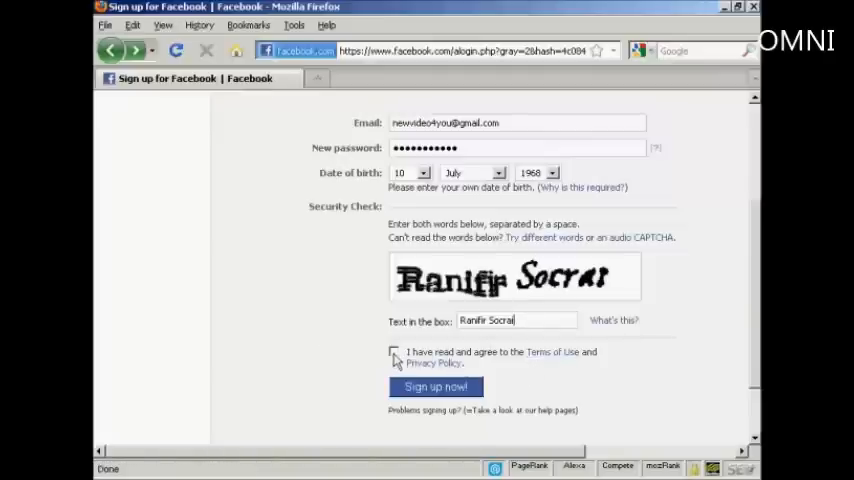
{"action": "left_click", "coordinate": [394, 351]}
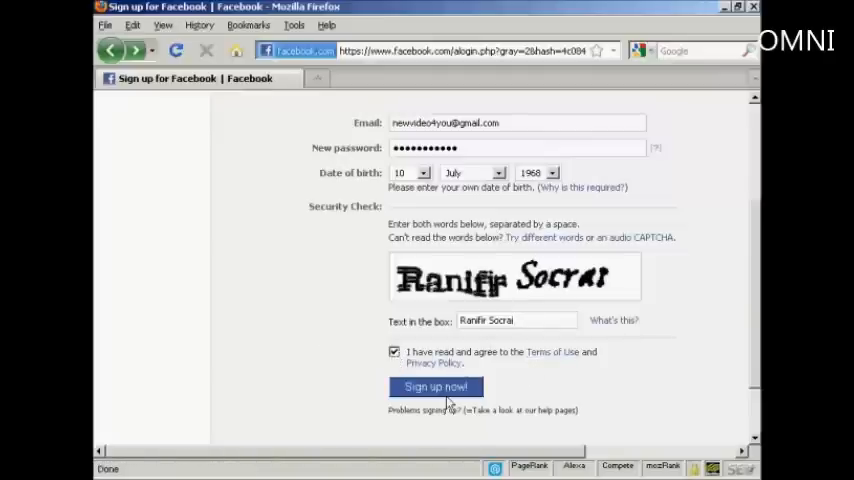
{"action": "left_click", "coordinate": [435, 387]}
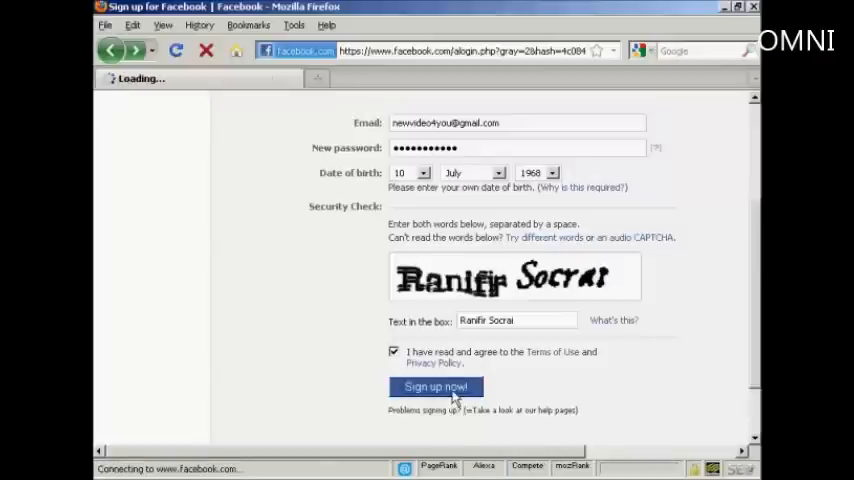
Follow the link in the 'Confirm your Facebook account' email.
{"action": "left_click", "coordinate": [435, 387]}
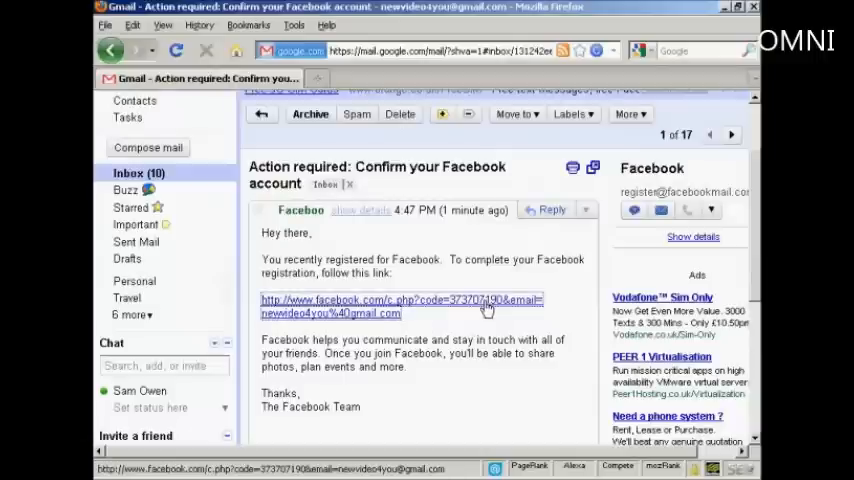
{"action": "left_click", "coordinate": [400, 307]}
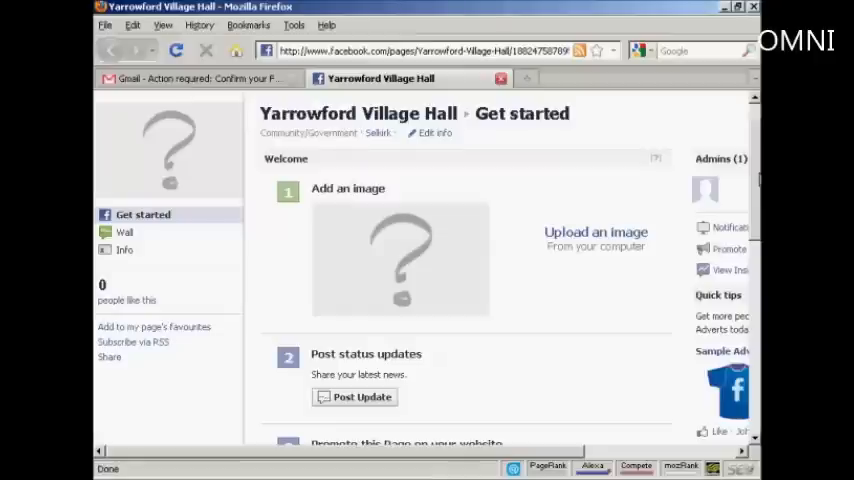
Scroll through the Yarrowford Village Hall setup steps for status updates, website promotion and mobile.
{"action": "scroll", "scroll_direction": "down", "scroll_amount": 3}
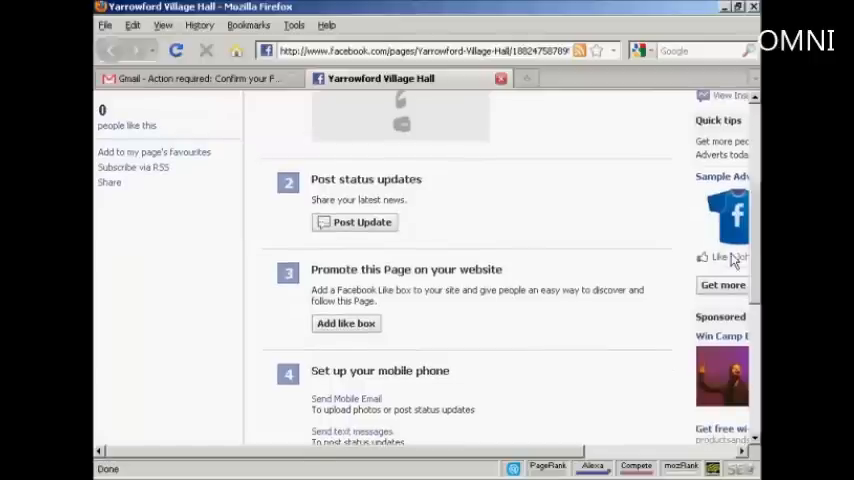
{"action": "mouse_move", "coordinate": [463, 380]}
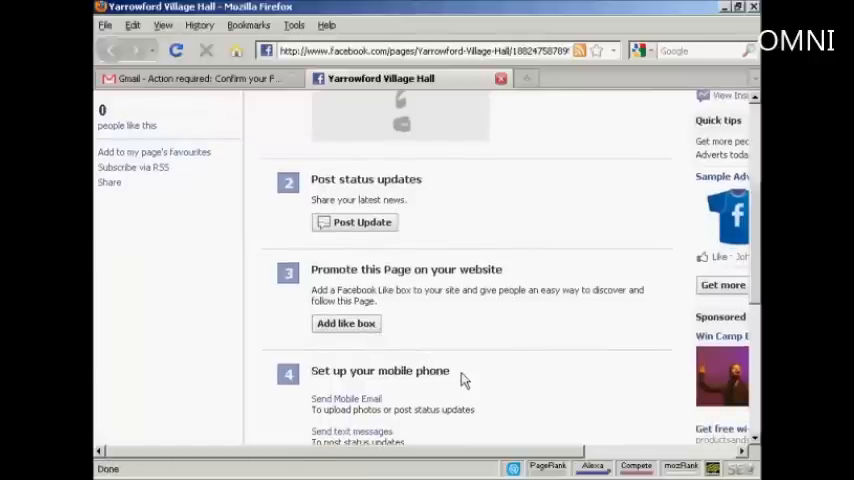